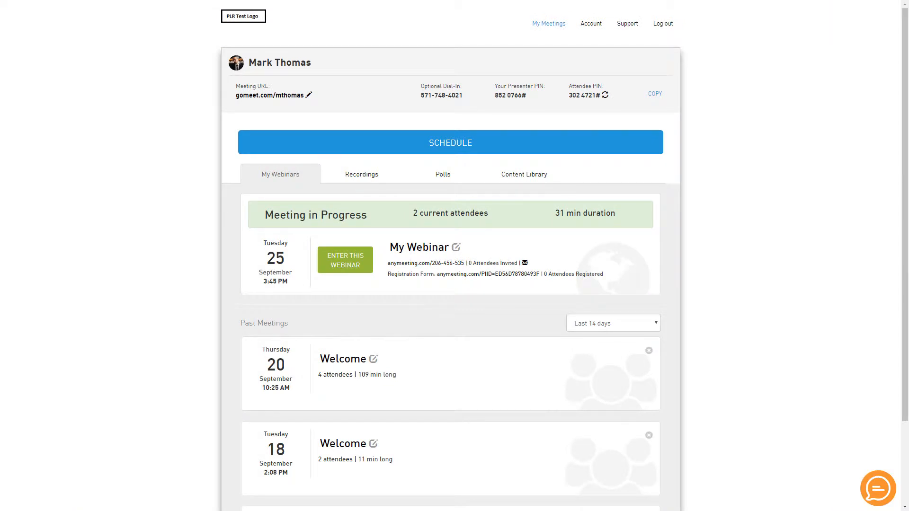
Create a new poll asking 'What are your feelings on today's topic?' from the Polls section.
click(446, 173)
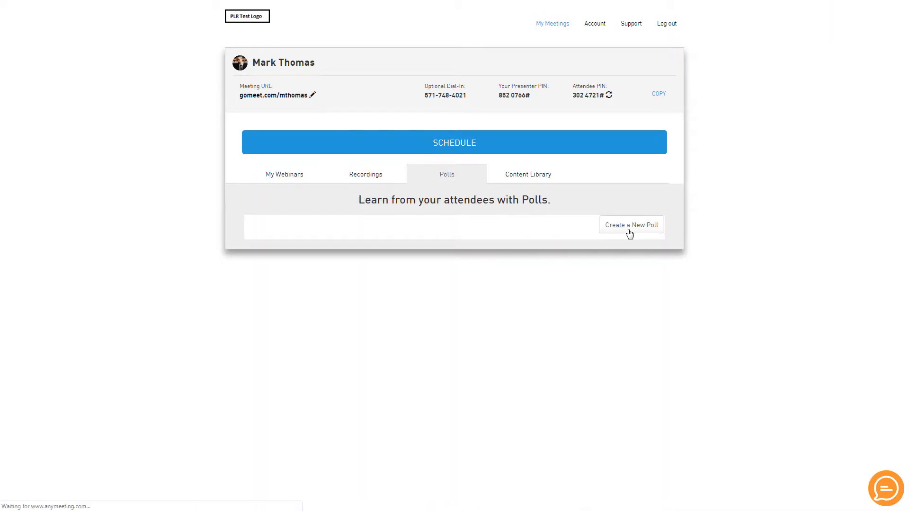
click(631, 225)
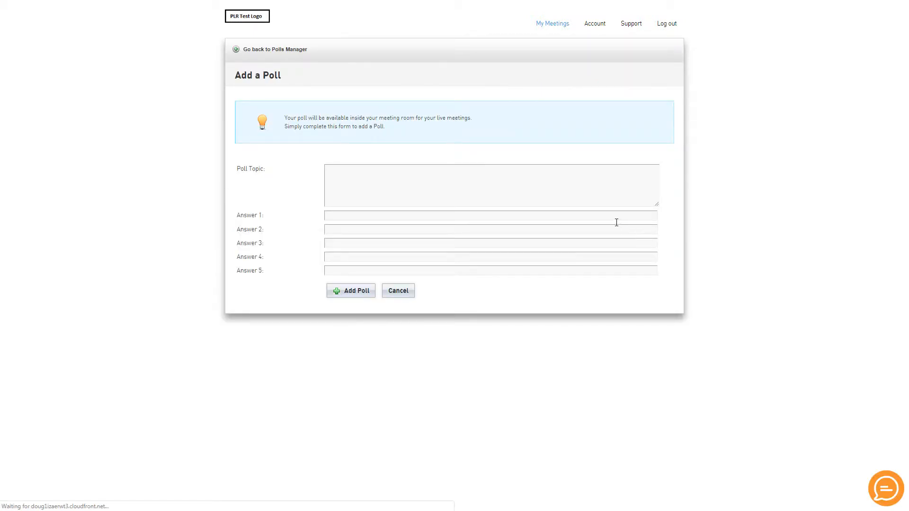
text(What are your fee)
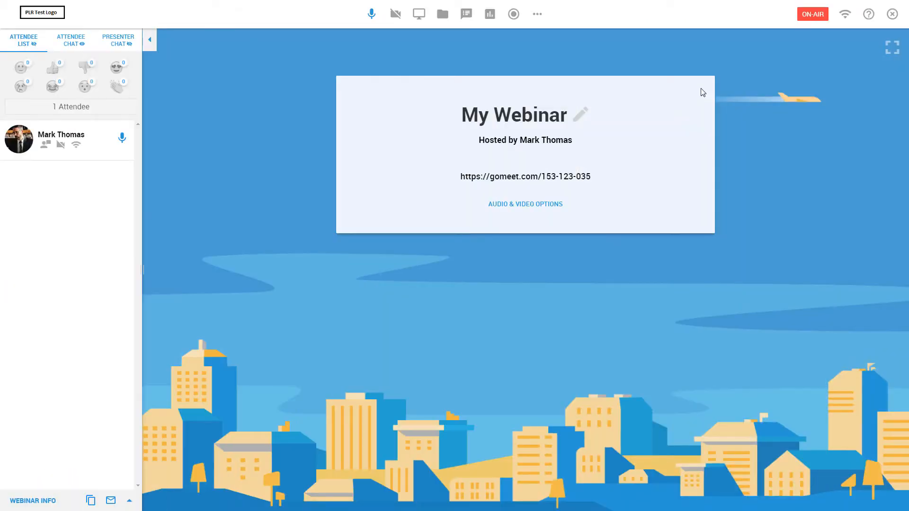
mouse_move(490, 13)
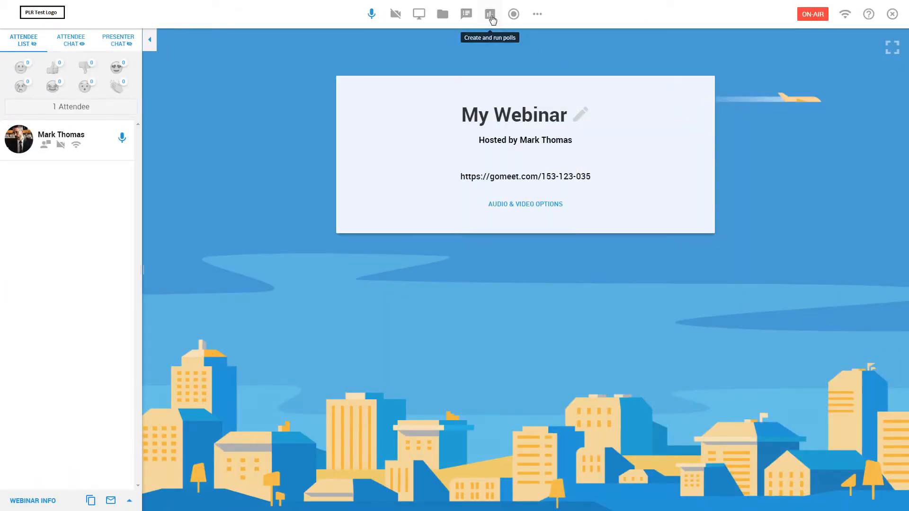
Start the 'What are your feelings on today's topic?' poll from the meeting's polls toolbar.
click(490, 13)
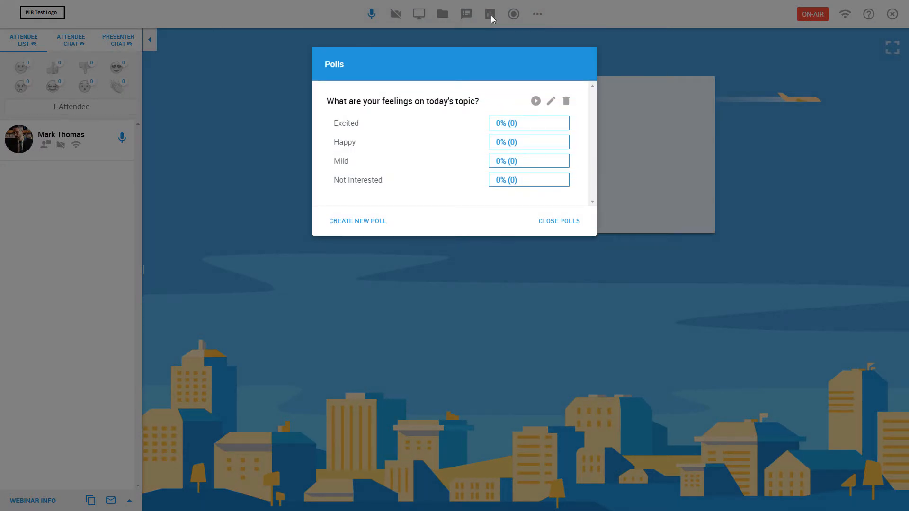
mouse_move(535, 101)
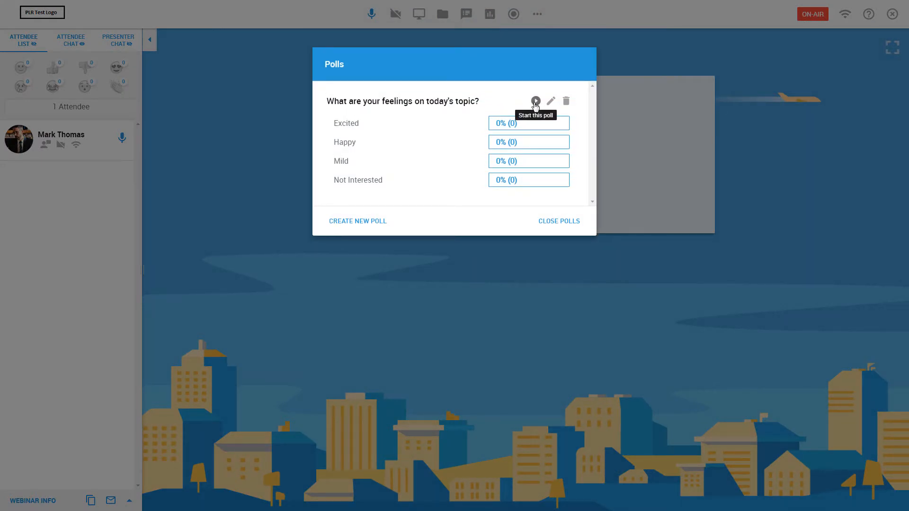
click(358, 221)
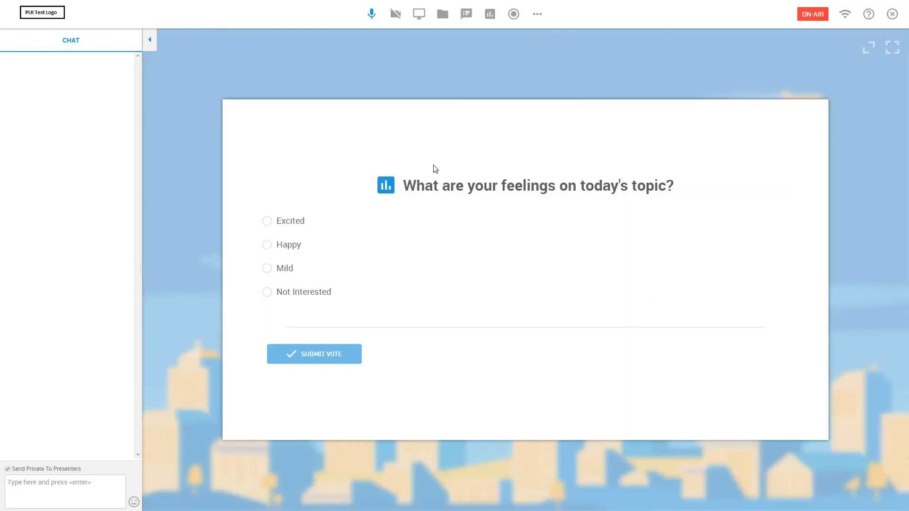
Submit an 'Excited' vote and open the My Webinar Polls Report.
click(267, 221)
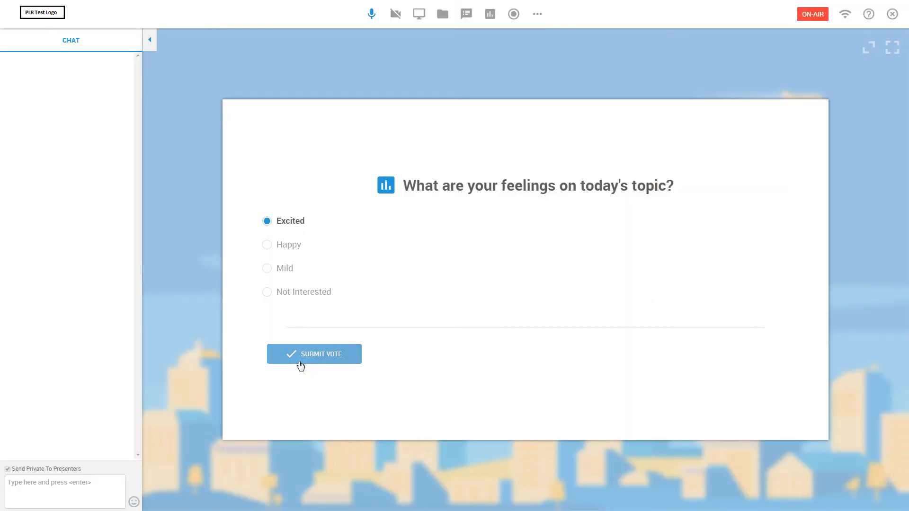
click(313, 354)
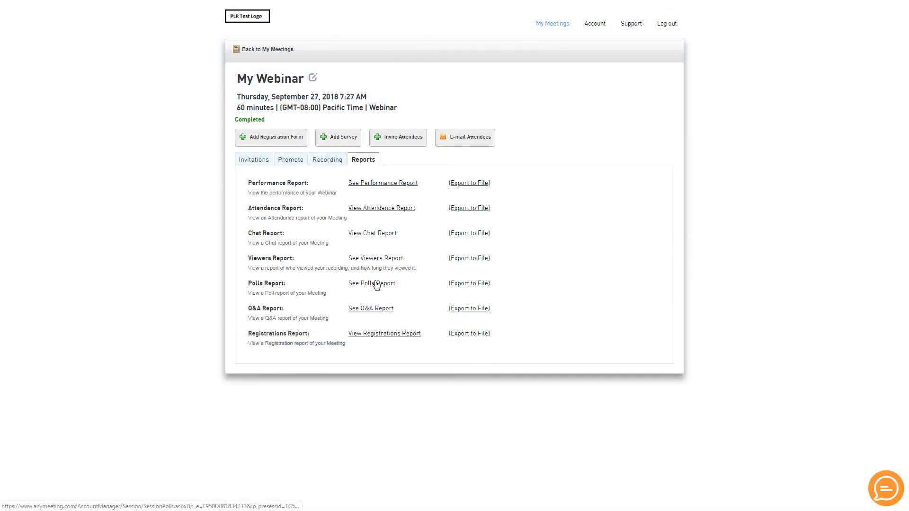
click(371, 284)
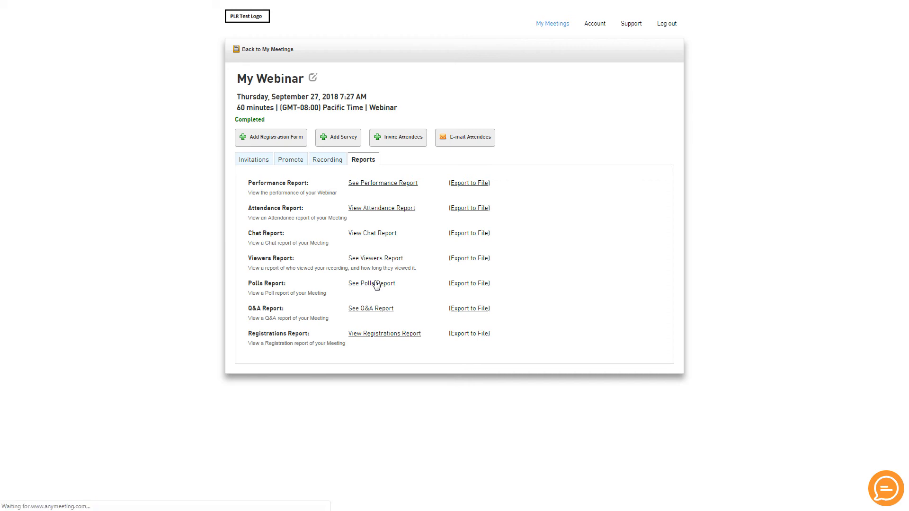